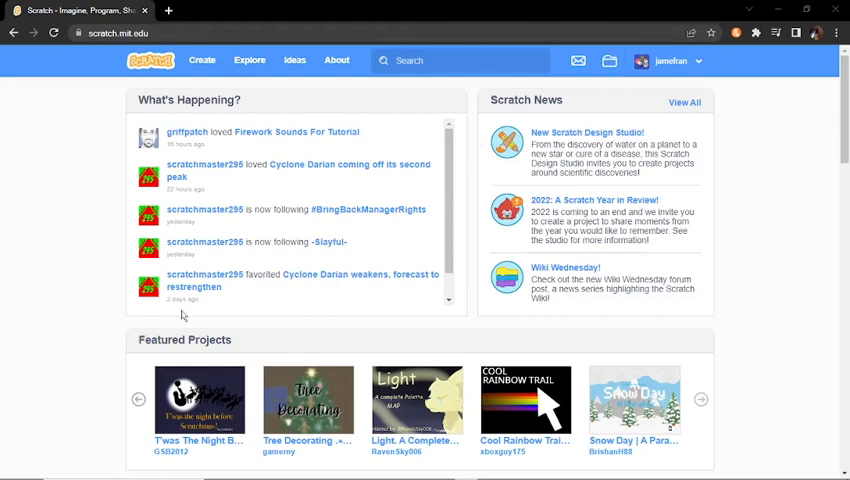
mouse_move(35, 268)
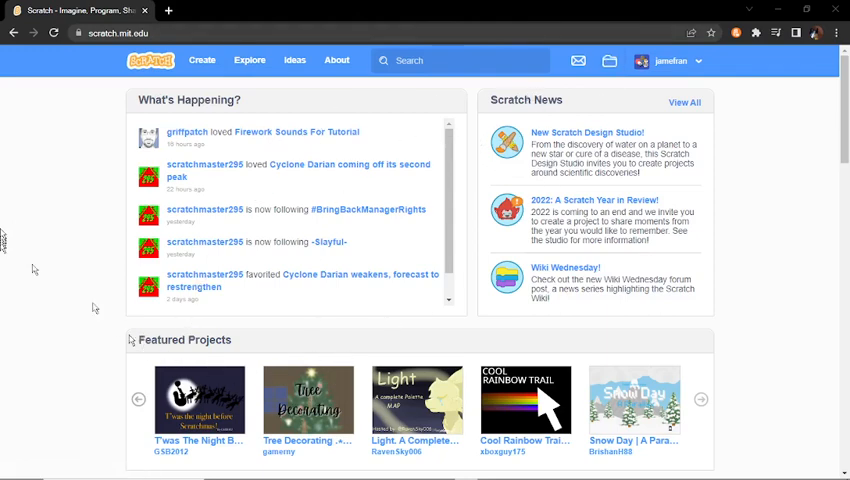
mouse_move(425, 245)
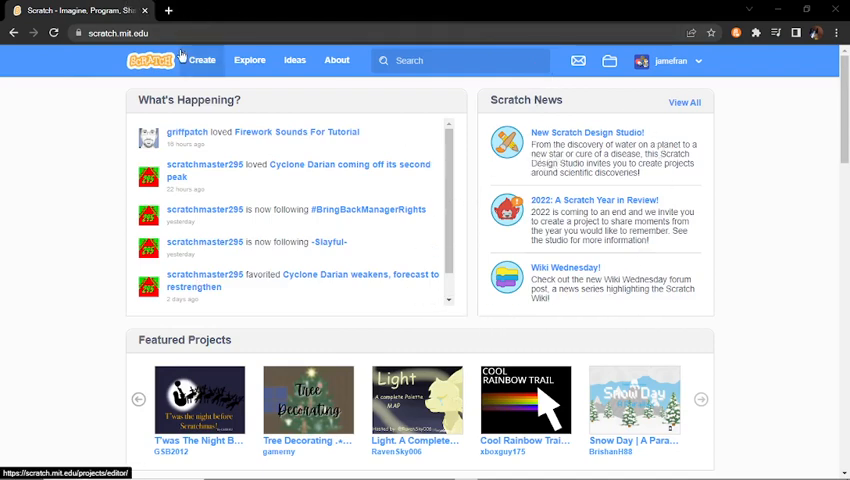
Step: Start a new untitled project from the Scratch home page via Create
left_click(201, 60)
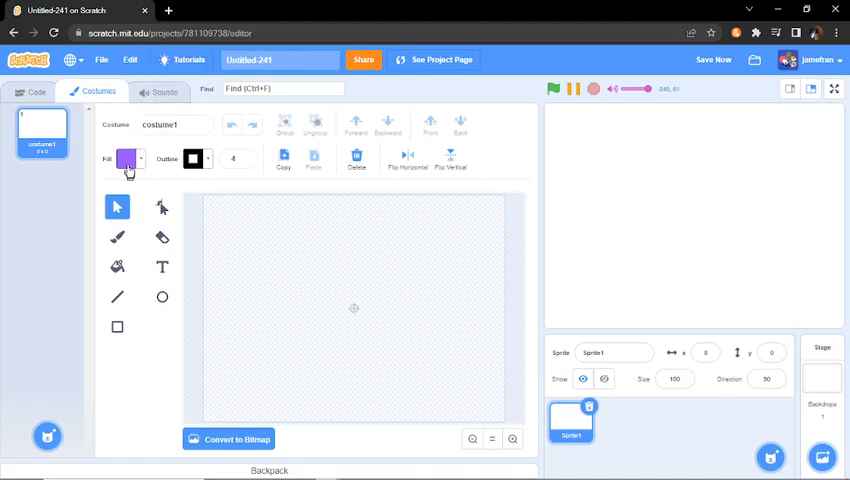
Step: Draw a small white-filled circle on the costume canvas
left_click(125, 159)
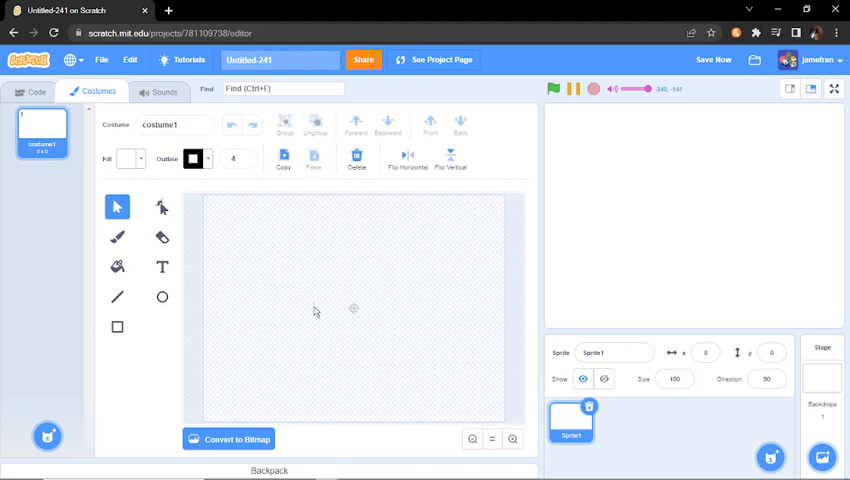
left_click(162, 297)
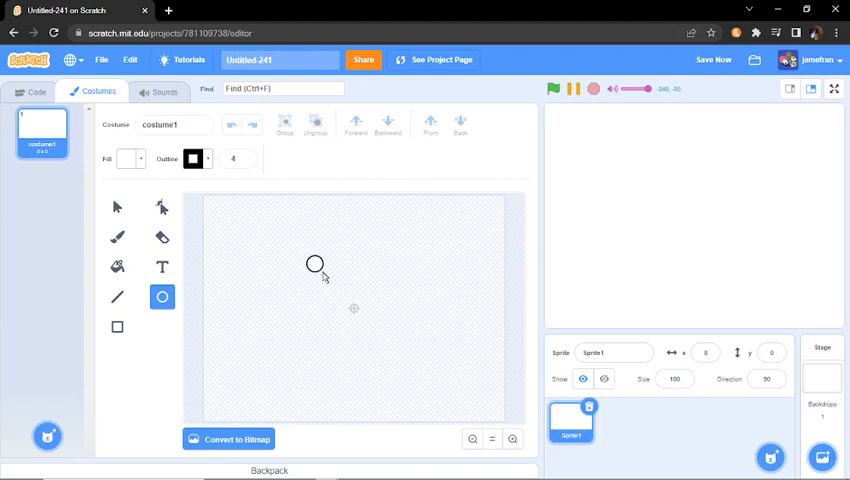
left_click(316, 265)
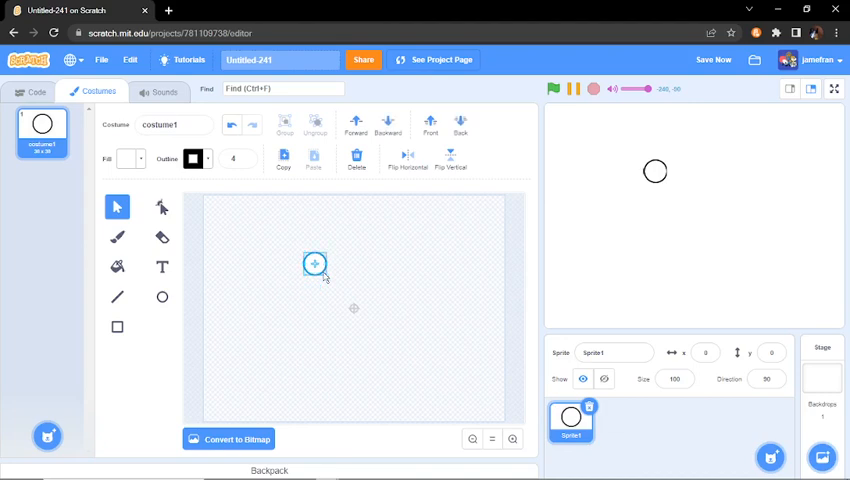
Step: Select the circle and move it to the centre of the canvas
left_click(314, 264)
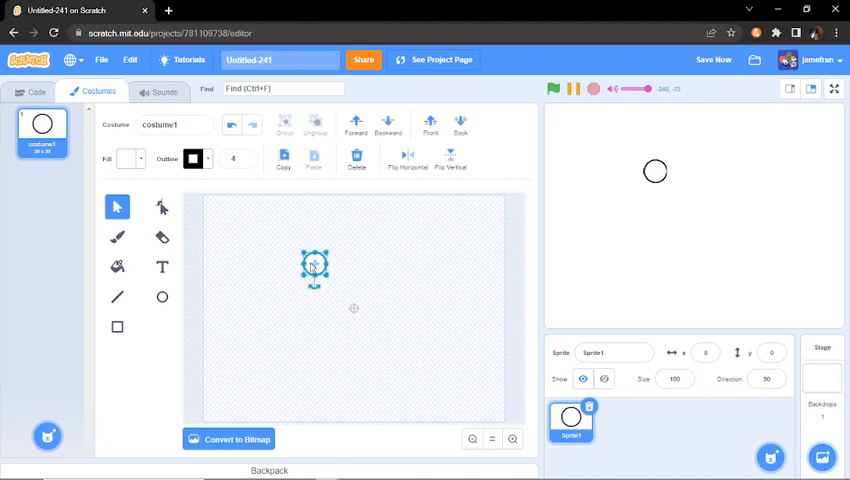
left_click_drag(315, 265, 353, 308)
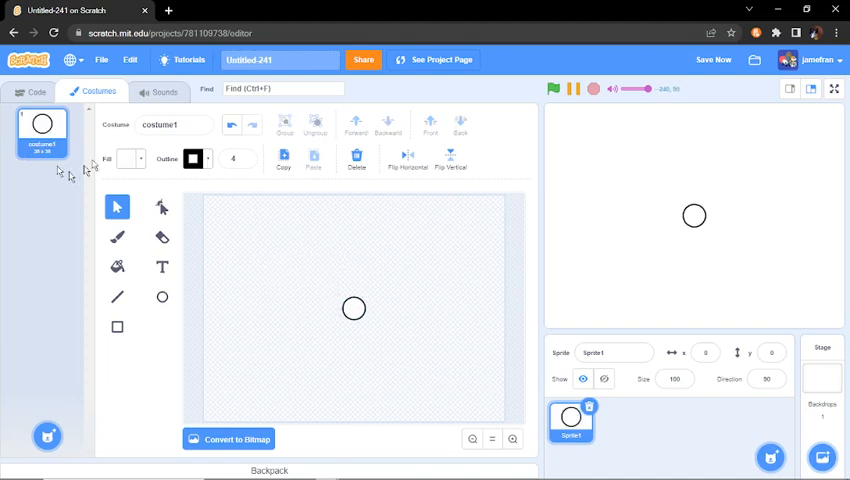
Step: Rename the sprite to 'snow' and switch to its code area
left_click(614, 352)
type("cir")
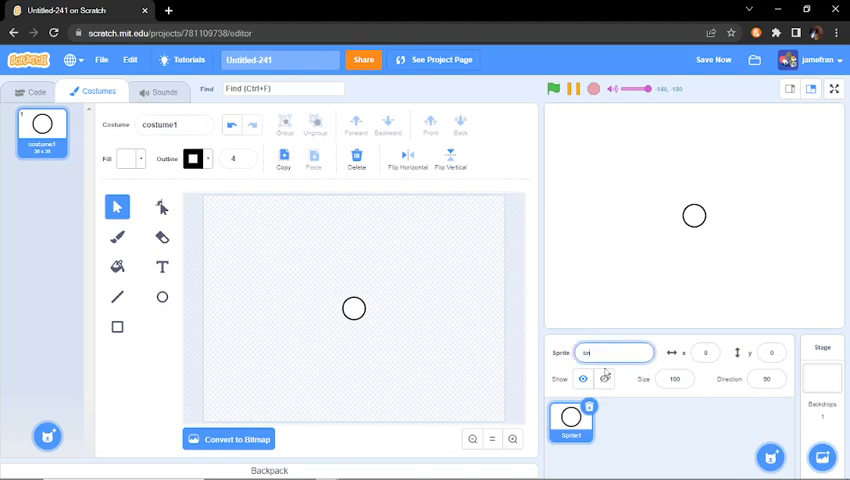
type("snow")
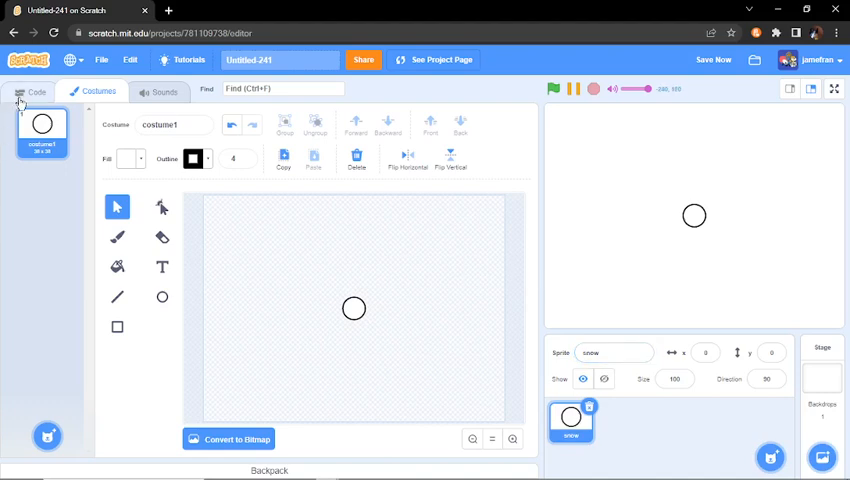
left_click(37, 92)
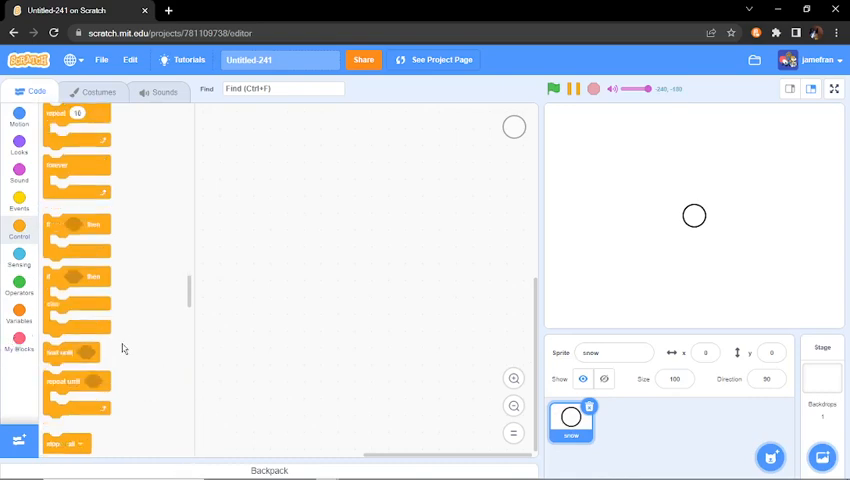
Step: Build a green-flag script that hides the sprite and forever waits 3 seconds
scroll("down", 3)
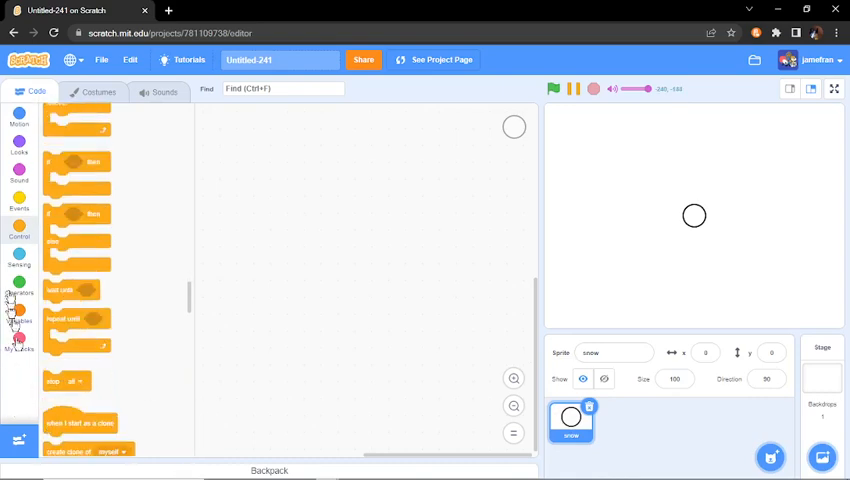
left_click(19, 204)
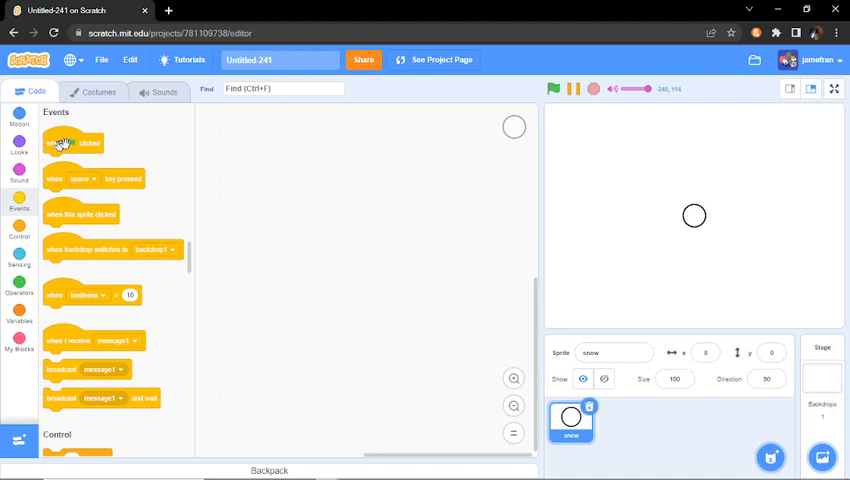
left_click_drag(70, 143, 456, 201)
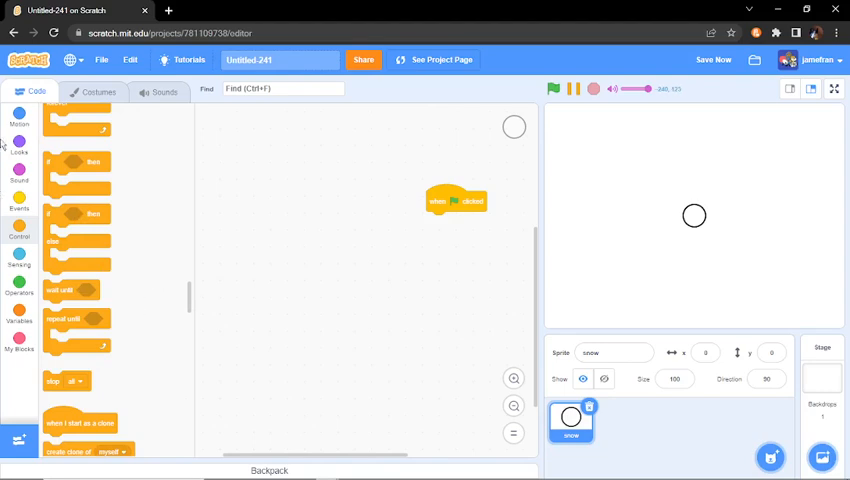
left_click(19, 145)
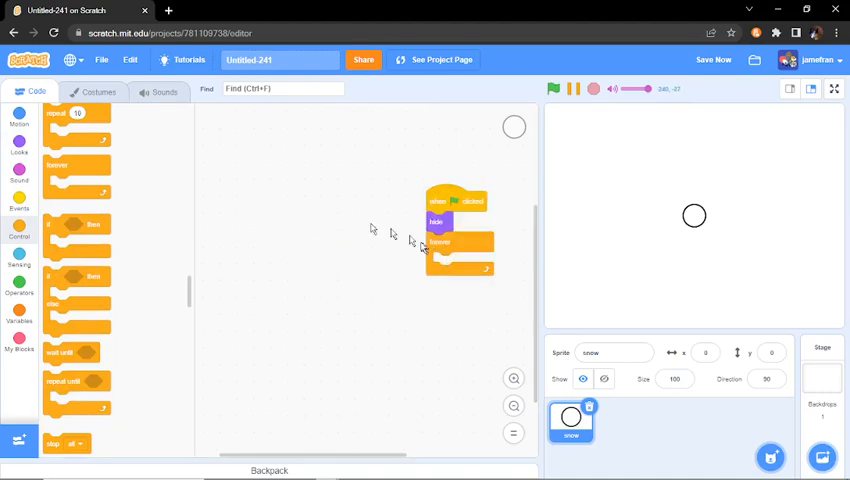
scroll("down", 3)
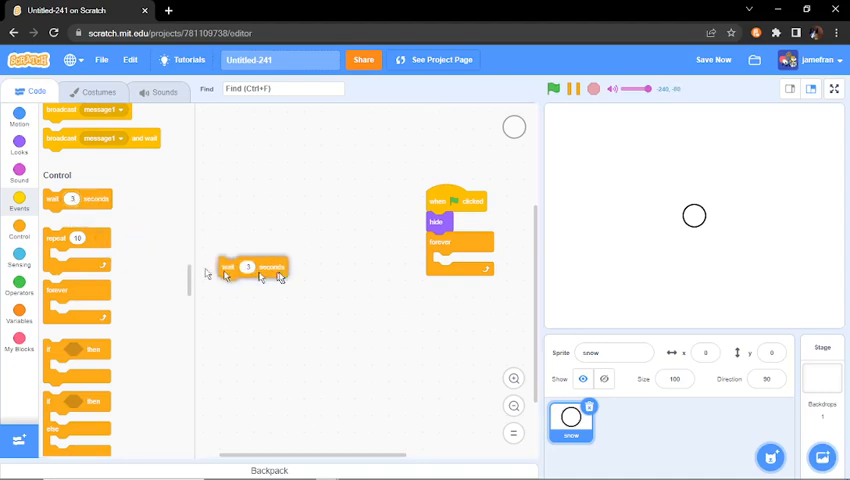
left_click_drag(250, 270, 460, 267)
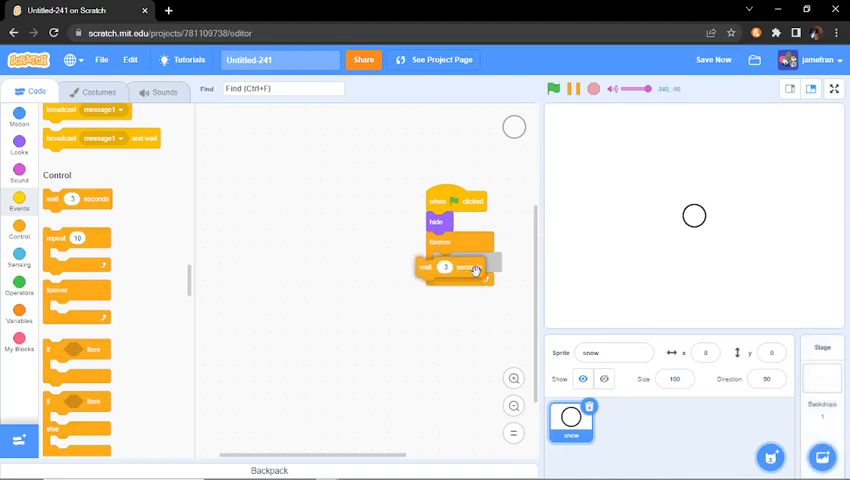
Step: Add create clone of myself inside the forever loop
left_click(553, 89)
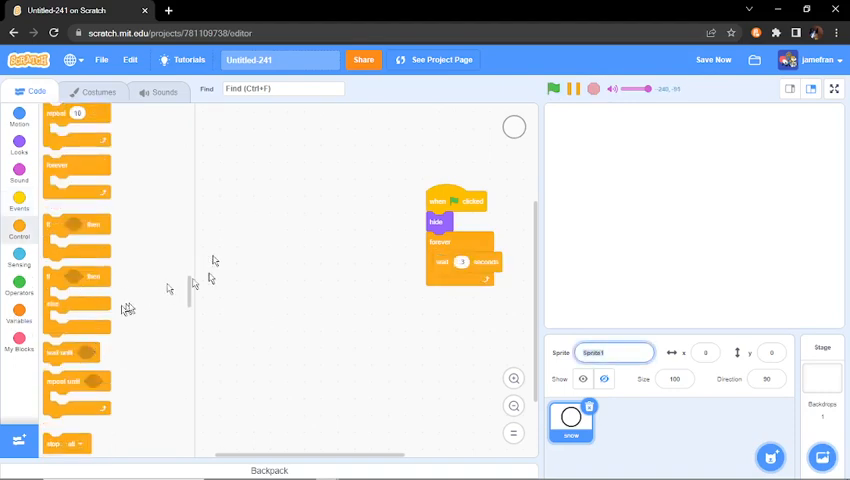
scroll("down", 3)
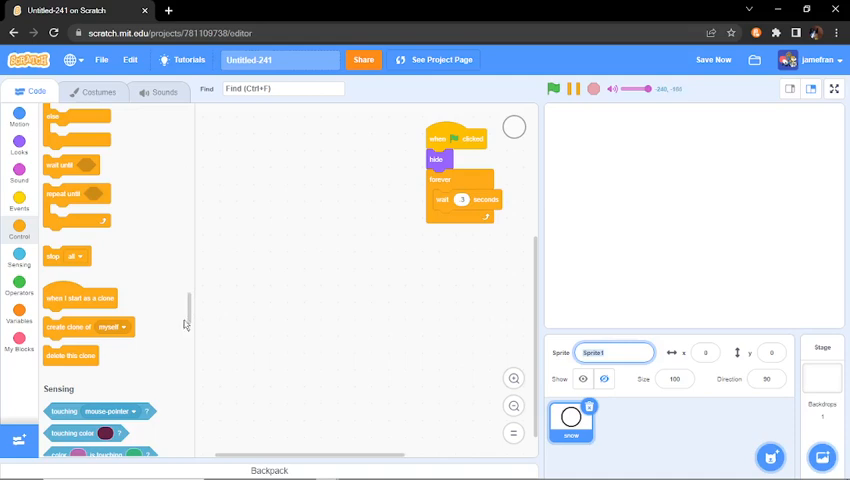
left_click_drag(80, 327, 505, 231)
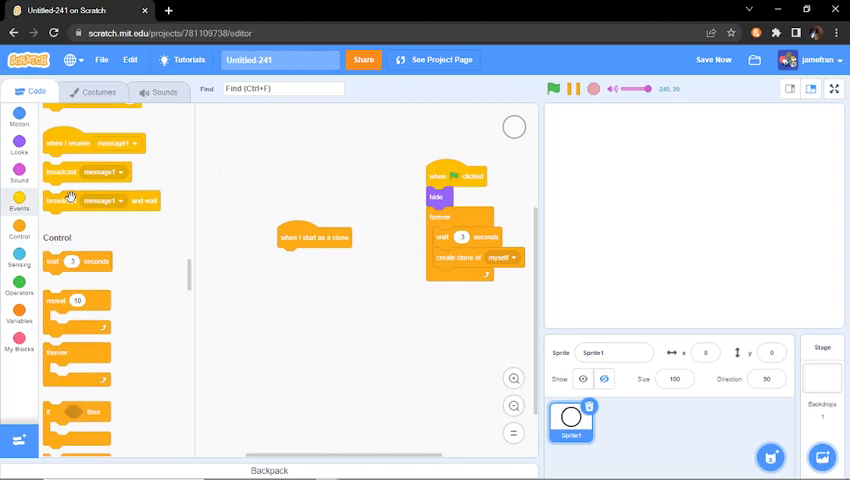
Step: Scroll the block palette while building the clone-start script
scroll("down", 3)
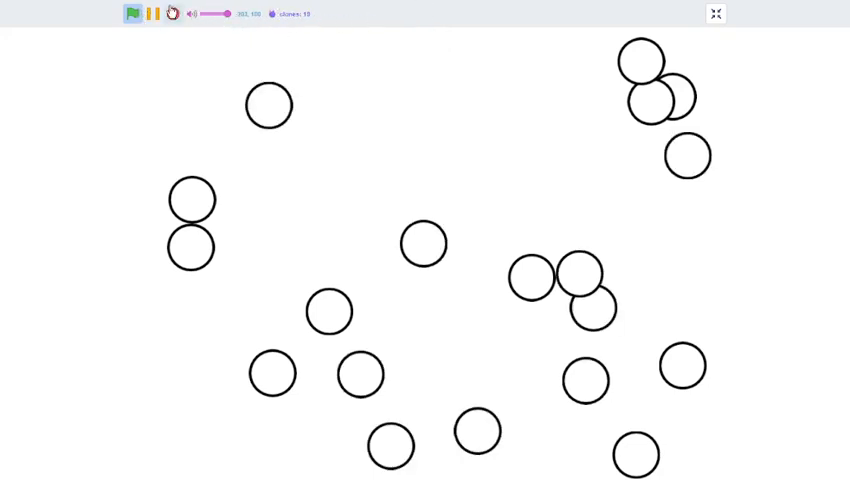
Step: Stop the running project so the clones disappear
left_click(715, 13)
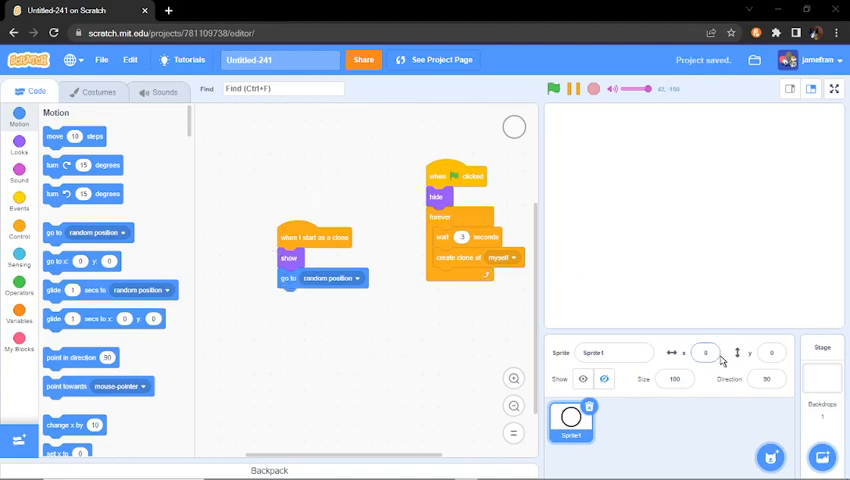
Step: Enter 100000 in the sprite's x field to find the stage edge value
left_click(705, 352)
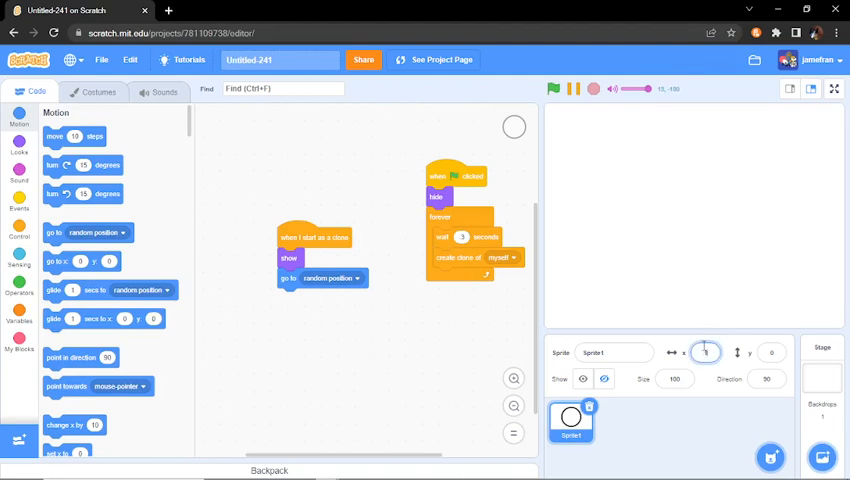
type("100000")
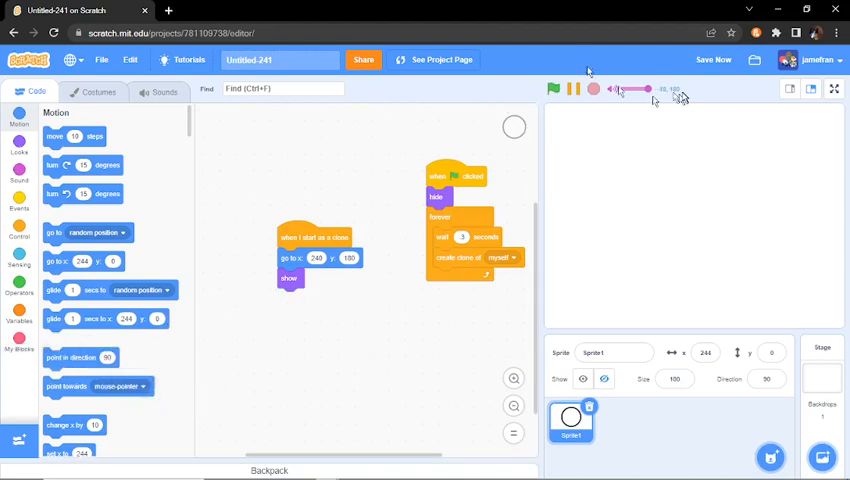
left_click(833, 89)
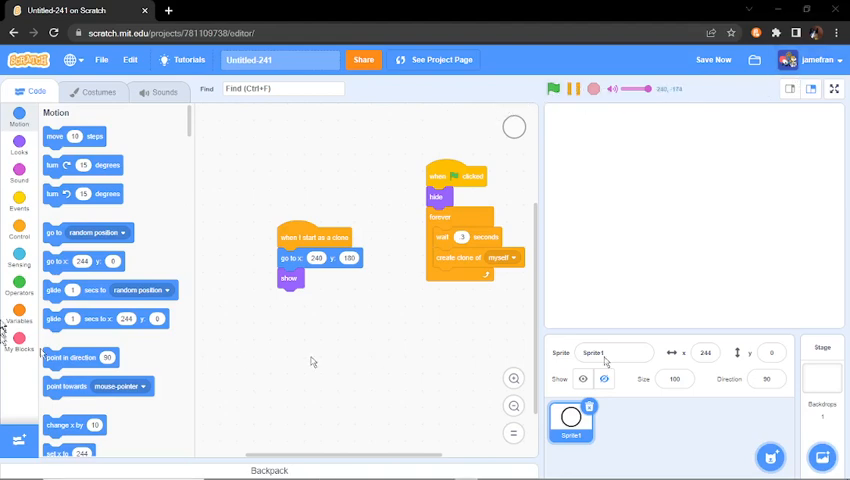
Step: Bring in a pick random block and set its bounds to -12 and 12
left_click(19, 285)
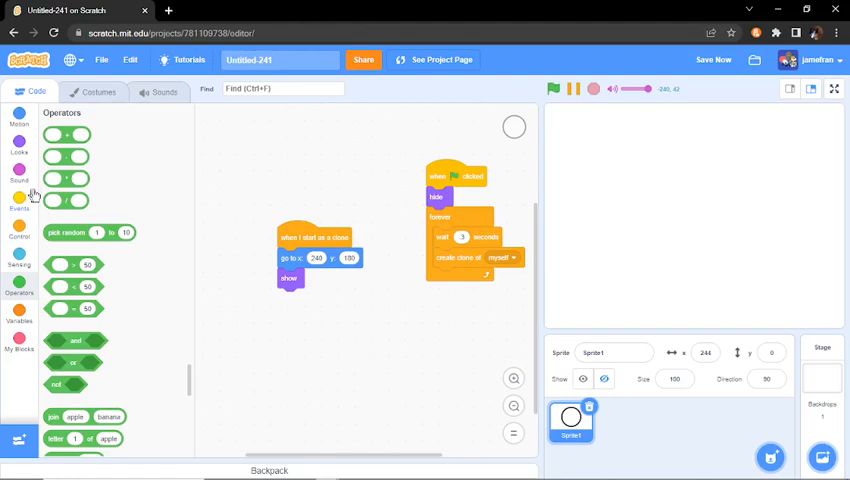
mouse_move(107, 151)
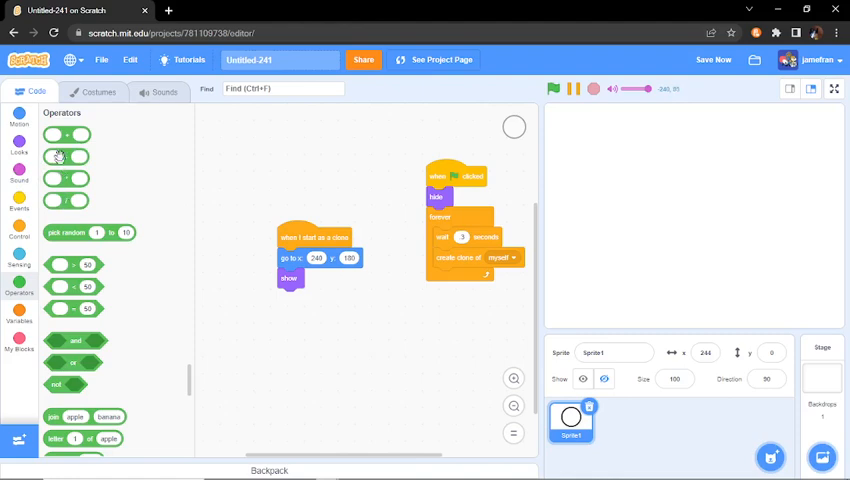
left_click_drag(65, 156, 355, 148)
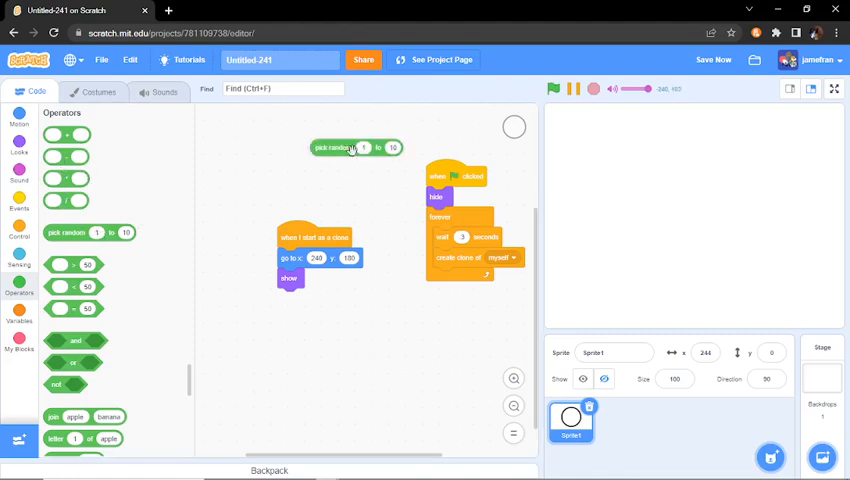
left_click(362, 147)
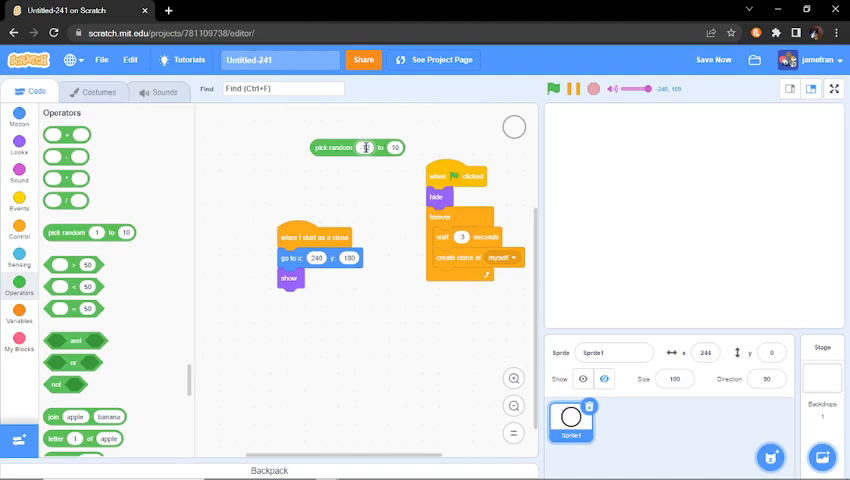
type("12")
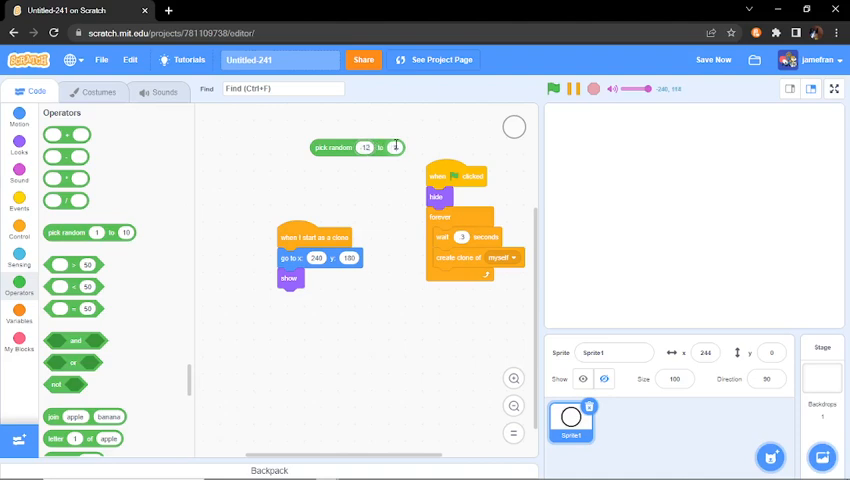
type("12")
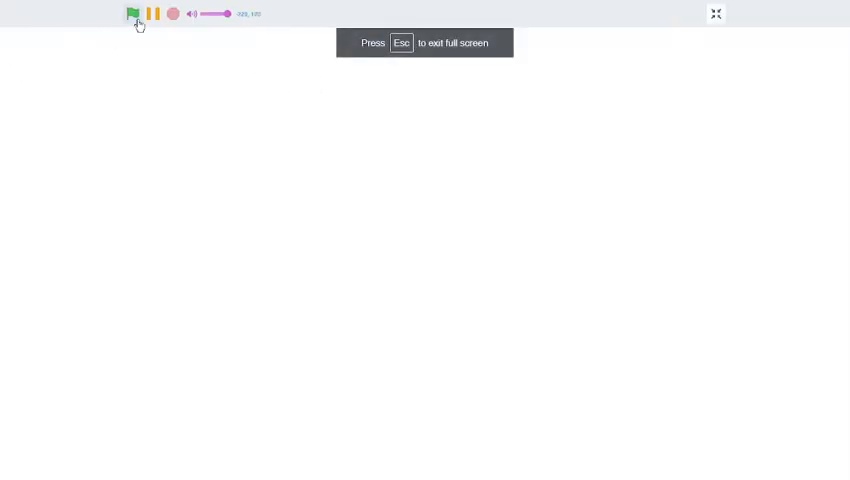
Step: Run the snow test so clones appear along the top, then stop it
left_click(132, 13)
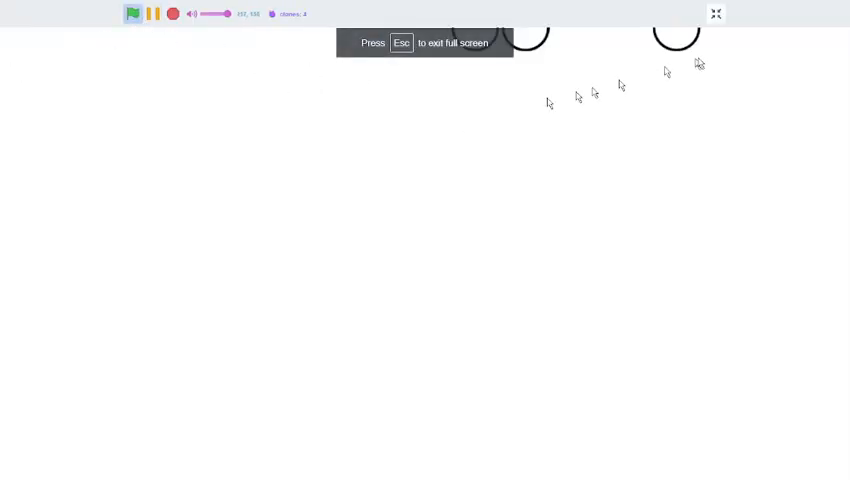
left_click(715, 13)
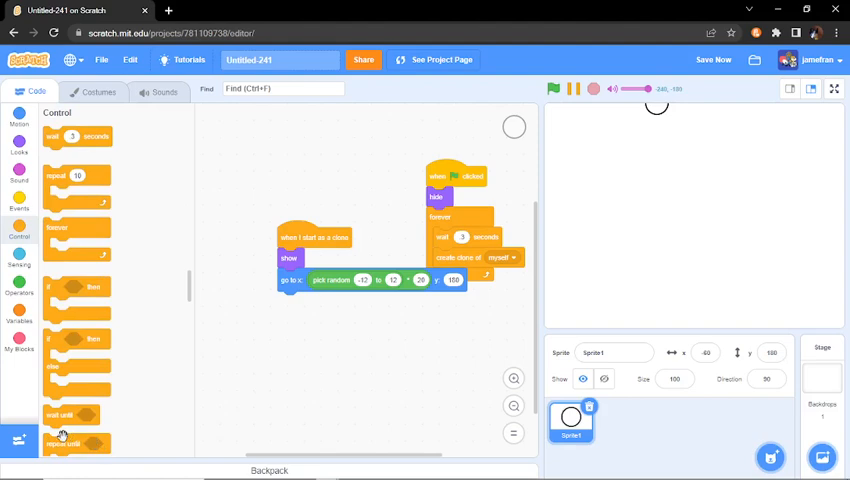
Step: Add an empty repeat until loop under the clone's go to block and test-run it
left_click_drag(70, 442, 310, 315)
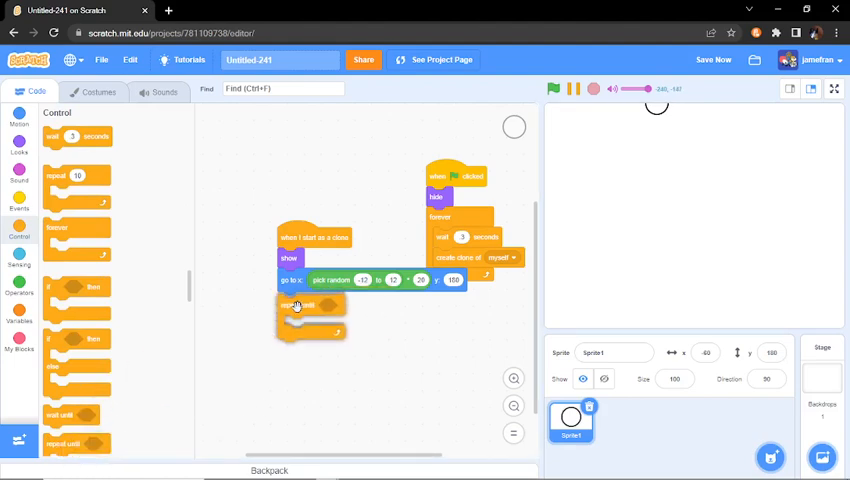
left_click(553, 89)
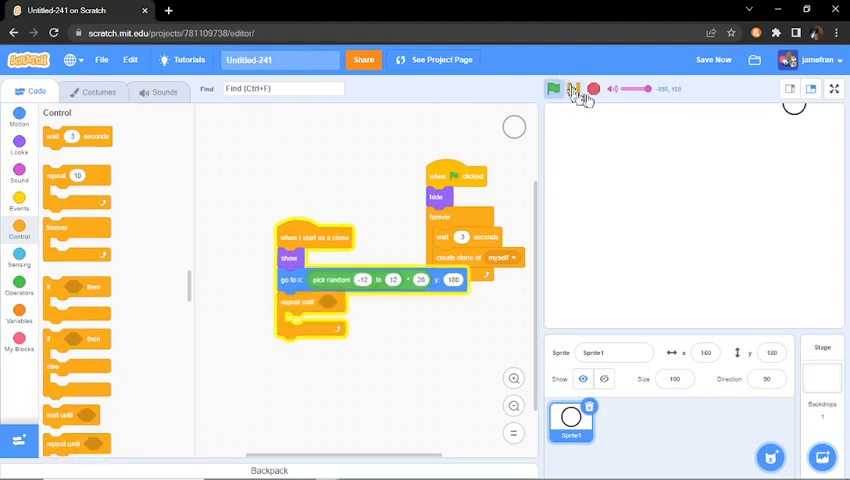
left_click(553, 89)
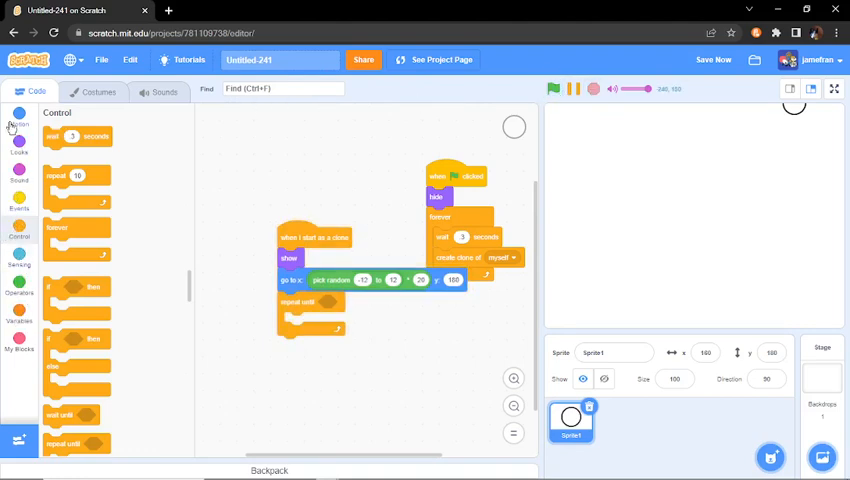
Step: Put change y by -3 inside the loop and run to check the falling
left_click(19, 118)
type("-3")
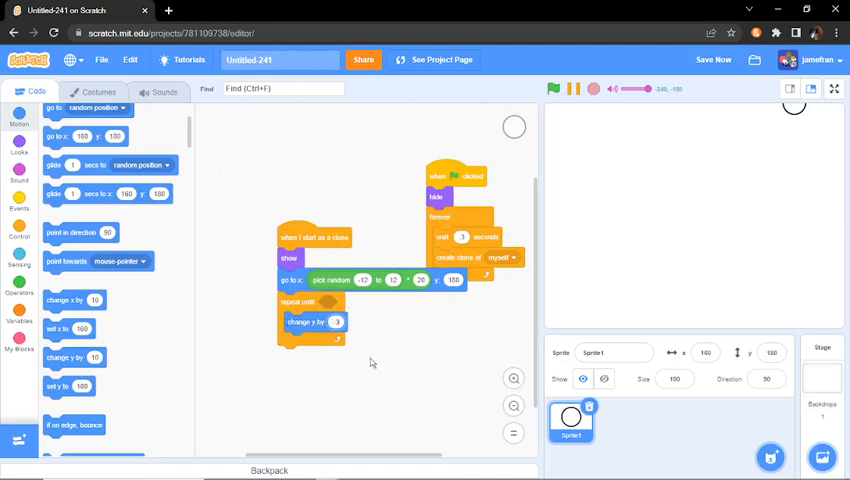
left_click(552, 89)
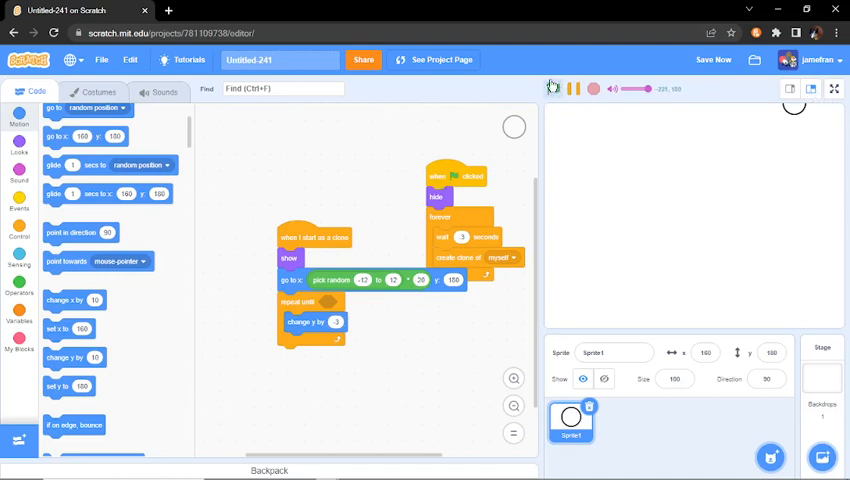
left_click(553, 88)
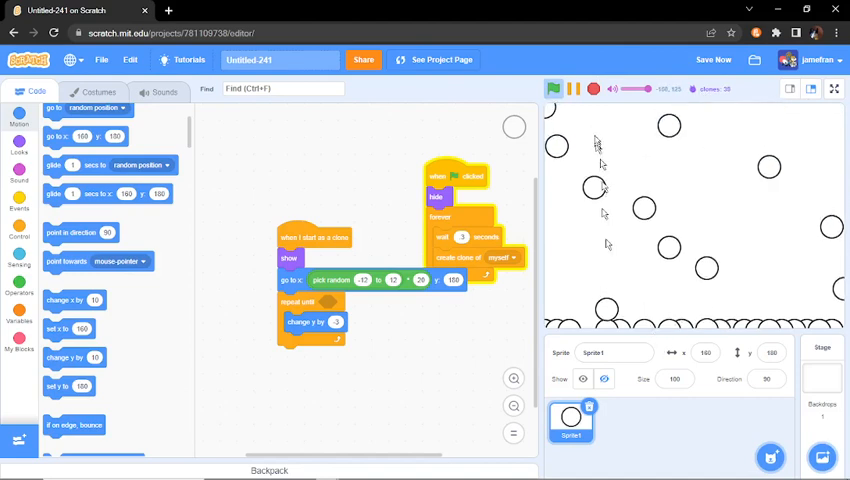
Step: Stop the running snow project so the piled-up clones clear from the stage
left_click(592, 89)
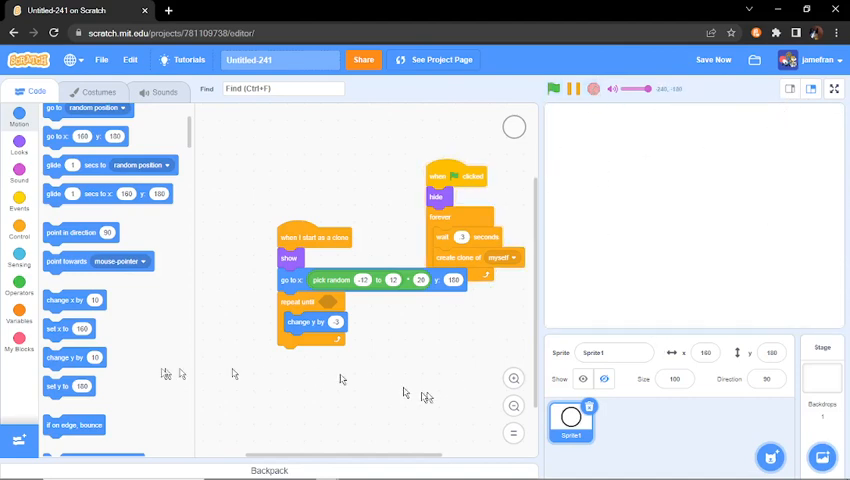
left_click(20, 292)
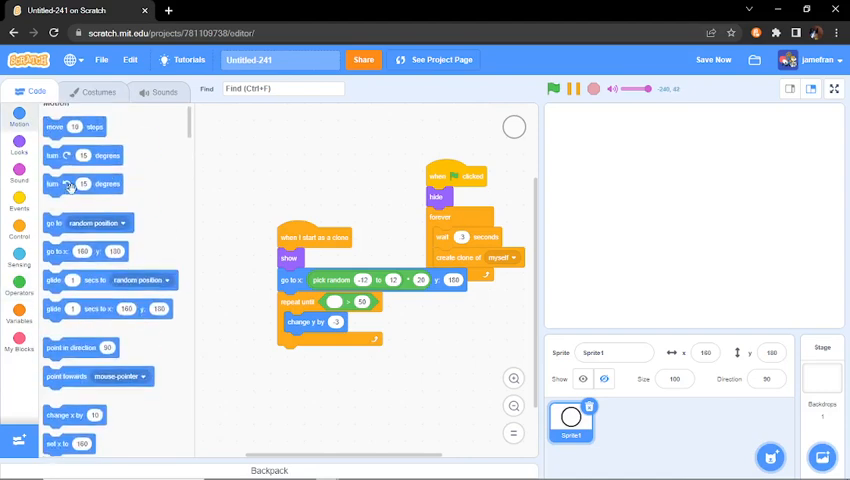
Step: Attach delete this clone after the repeat-until fall loop, then show the stage full screen
scroll("down", 3)
type("-160")
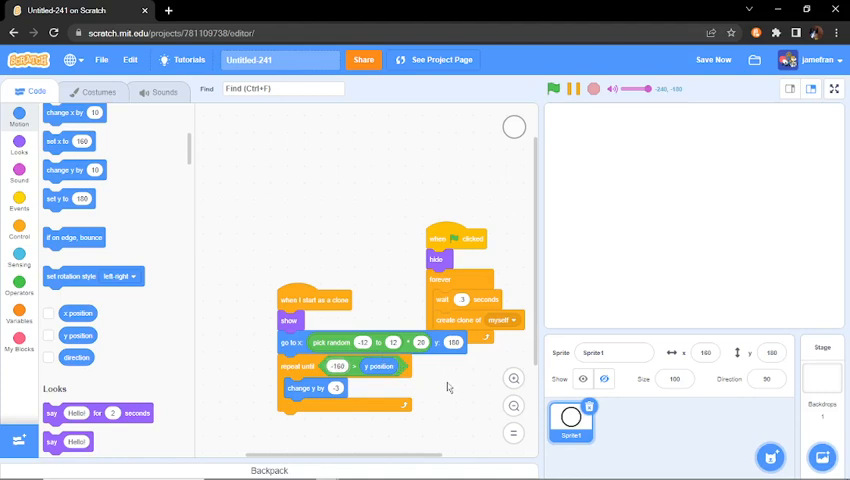
left_click(19, 230)
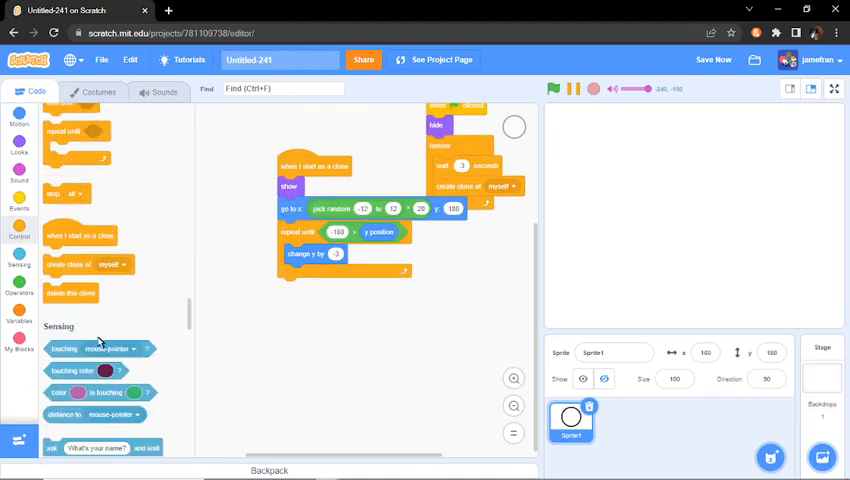
left_click_drag(72, 293, 300, 298)
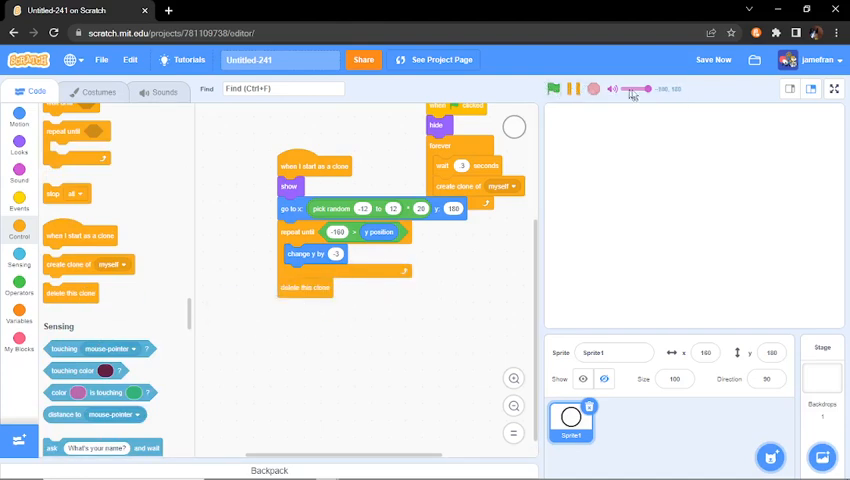
left_click(834, 88)
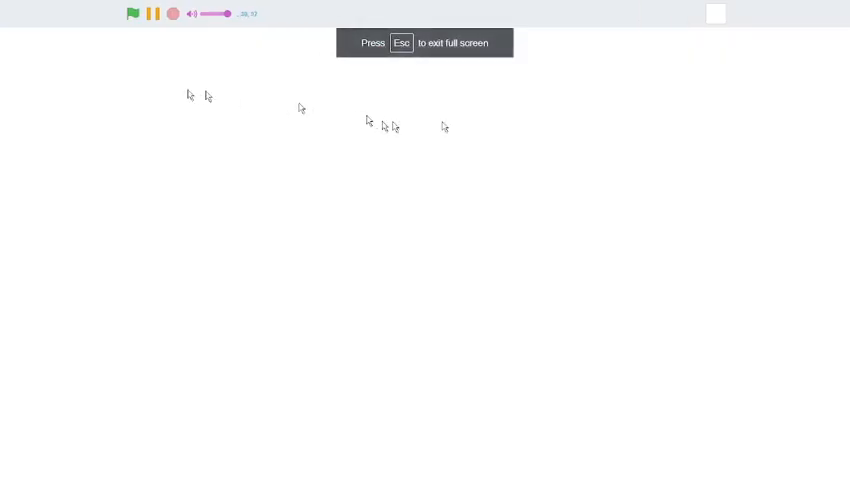
Step: Run the falling snow test full screen with the green flag, then stop it
left_click(132, 13)
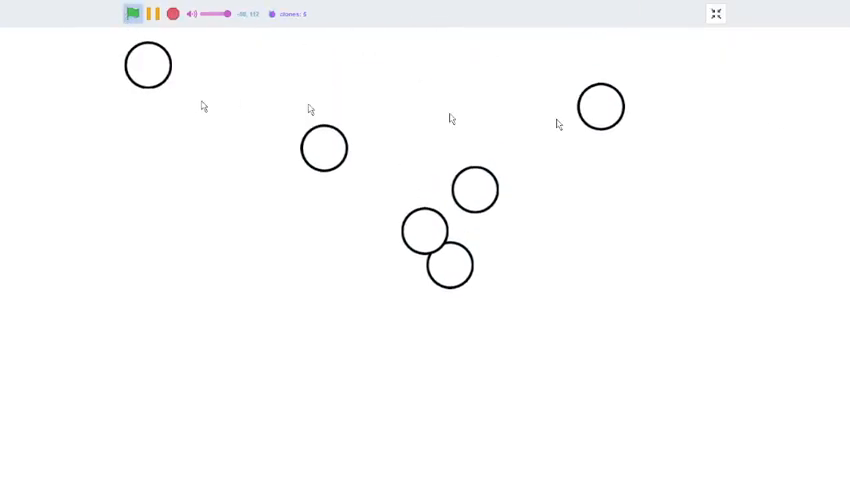
left_click(131, 13)
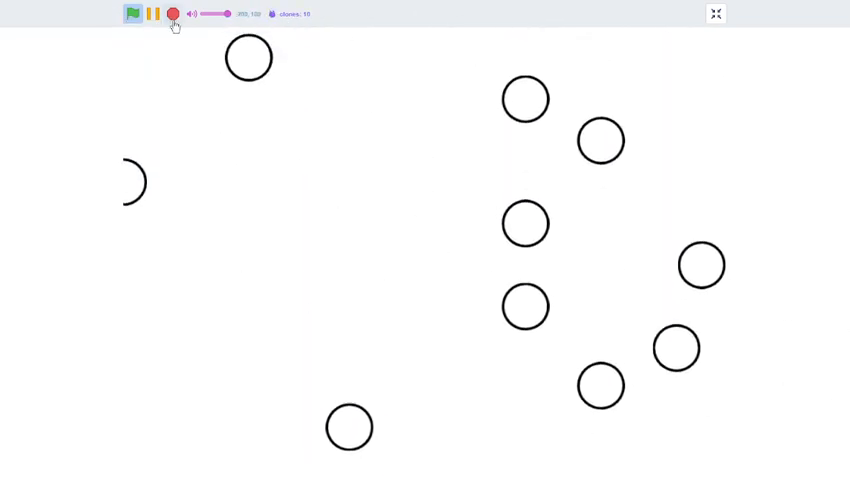
left_click(715, 14)
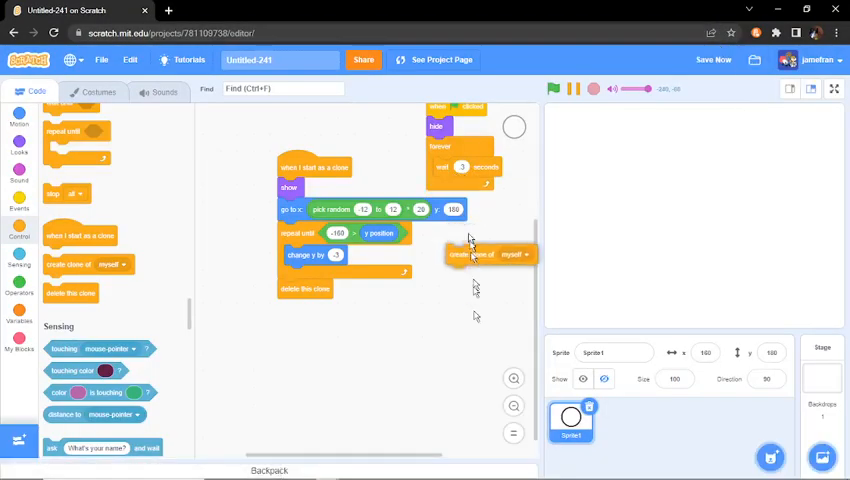
Step: Pull create clone of myself out of forever and make a custom block named Clone
left_click_drag(490, 253, 350, 391)
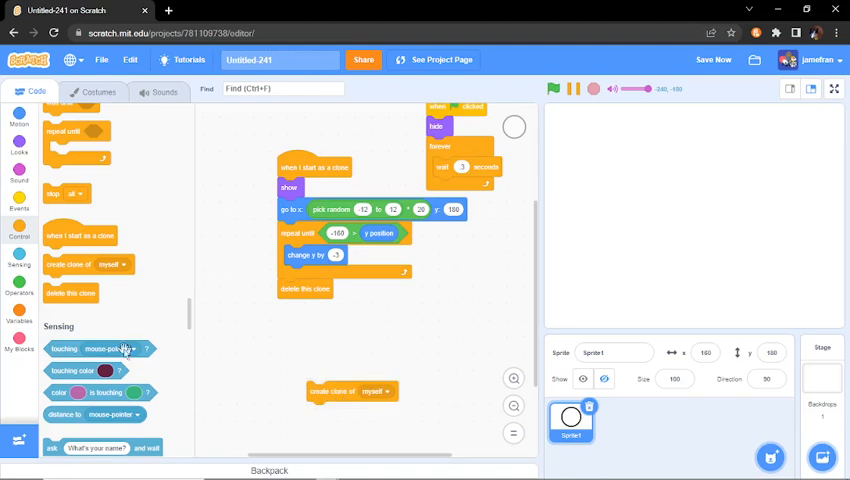
left_click(20, 348)
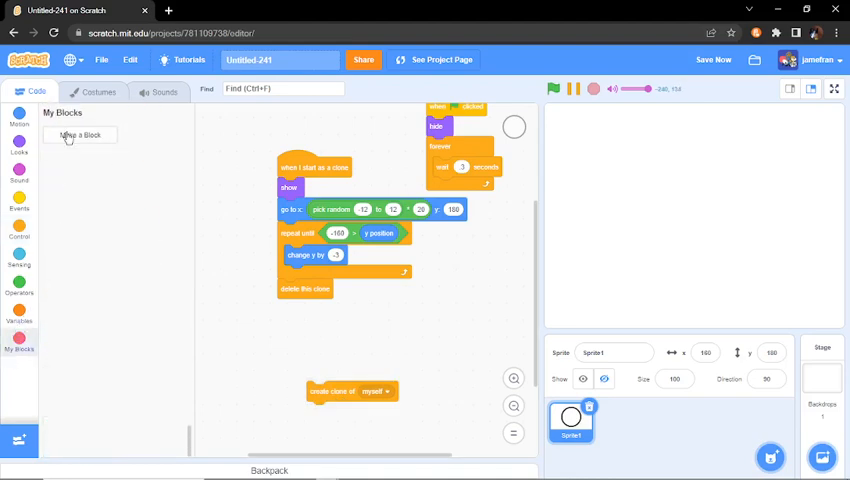
left_click(80, 135)
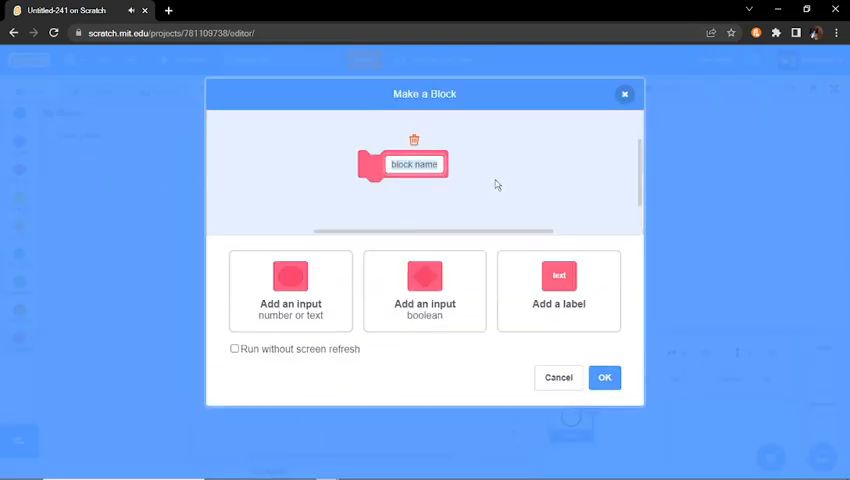
type("Clone")
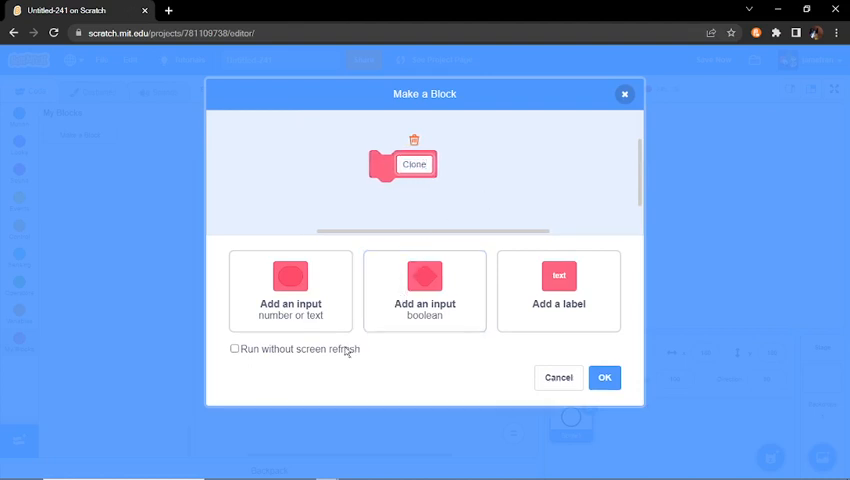
left_click(604, 377)
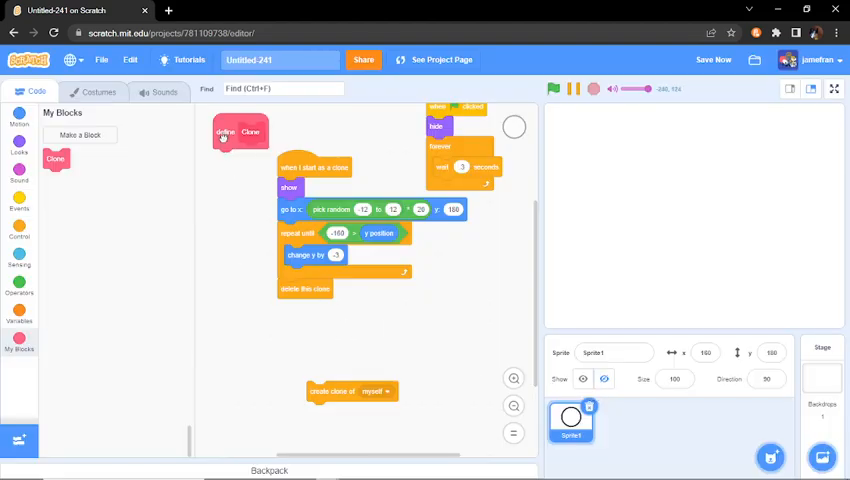
Step: Move define Clone into open space, call Clone inside forever, save, and go full screen
left_click_drag(240, 132, 325, 350)
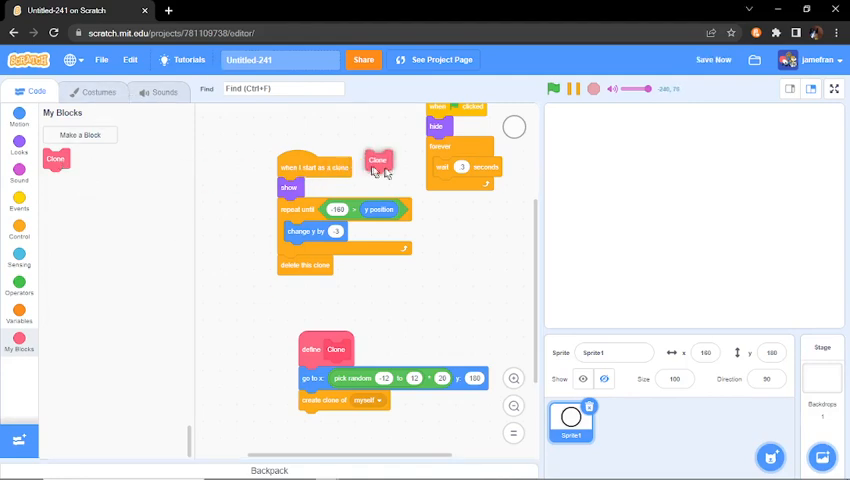
left_click_drag(378, 160, 445, 187)
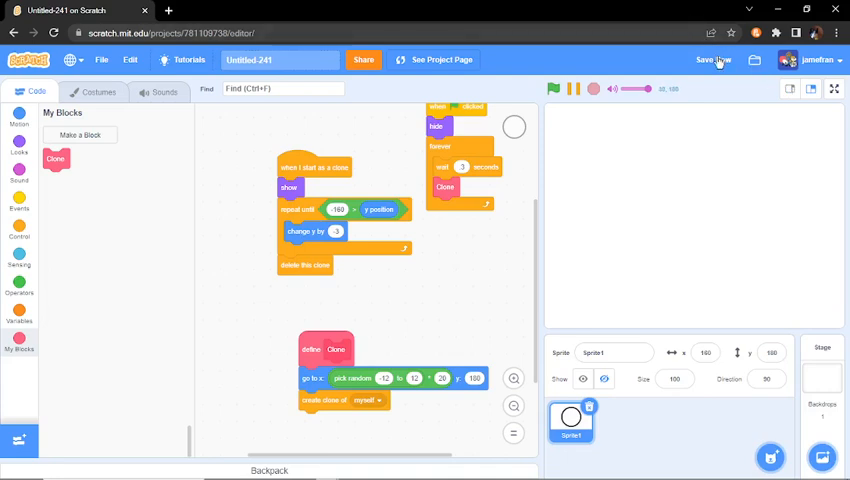
left_click(713, 59)
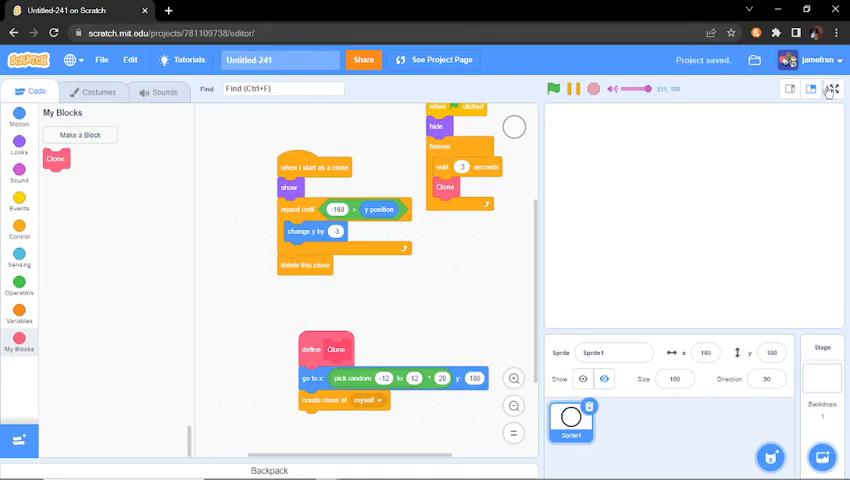
left_click(831, 89)
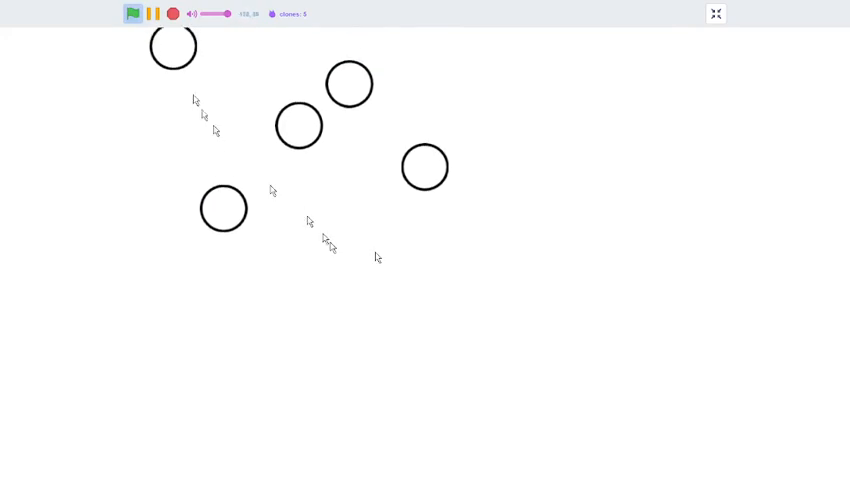